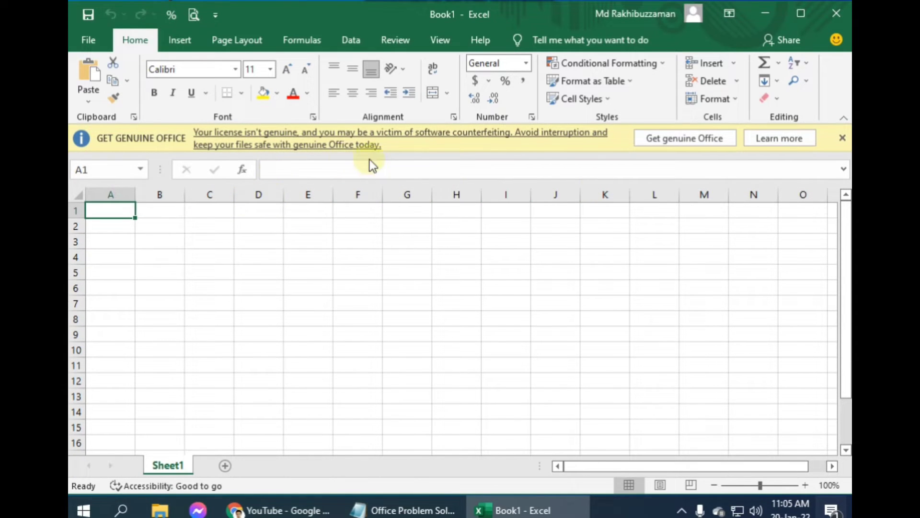
mouse_move(323, 164)
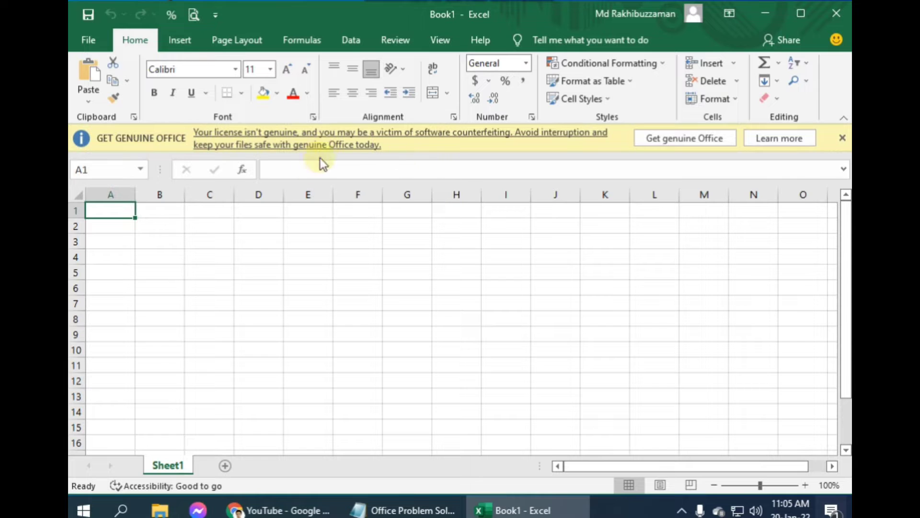
mouse_move(461, 163)
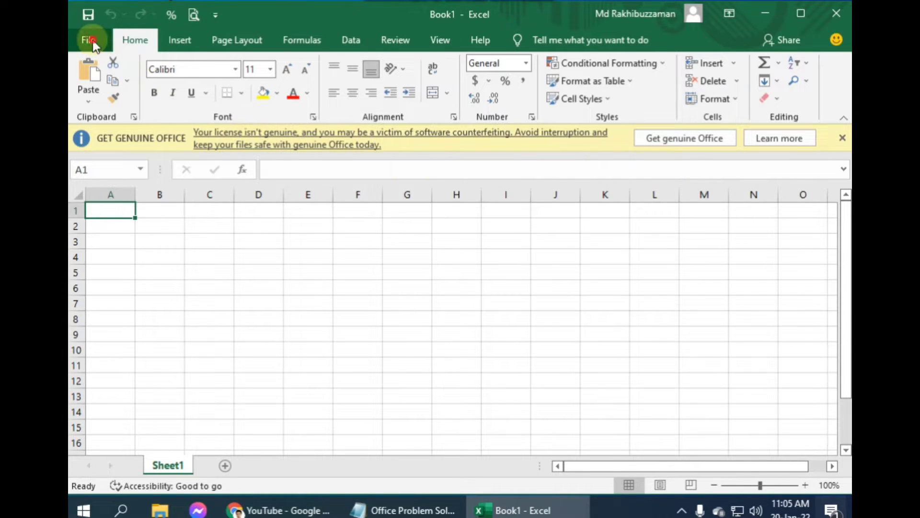
- Show the Account page and highlight Version 2112, Build 14729.20170 on Current Channel (Preview)
left_click(91, 40)
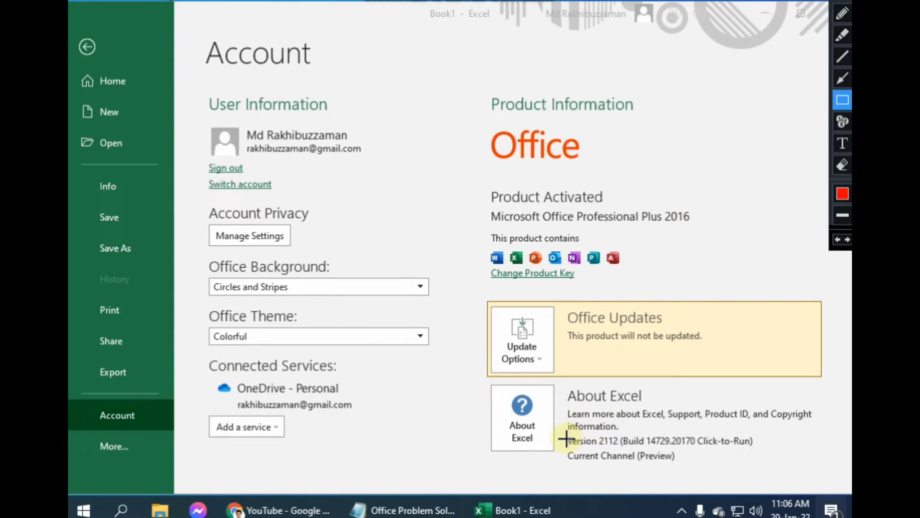
left_click_drag(563, 435, 766, 470)
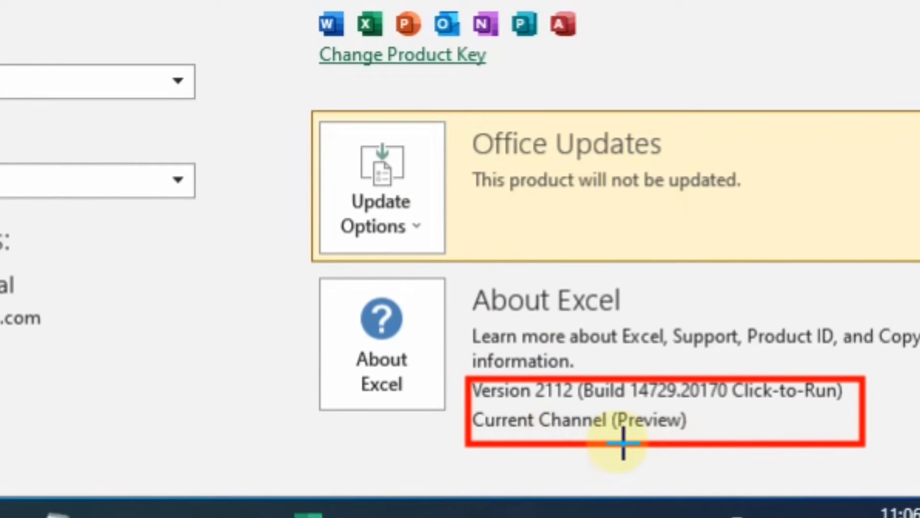
mouse_move(636, 443)
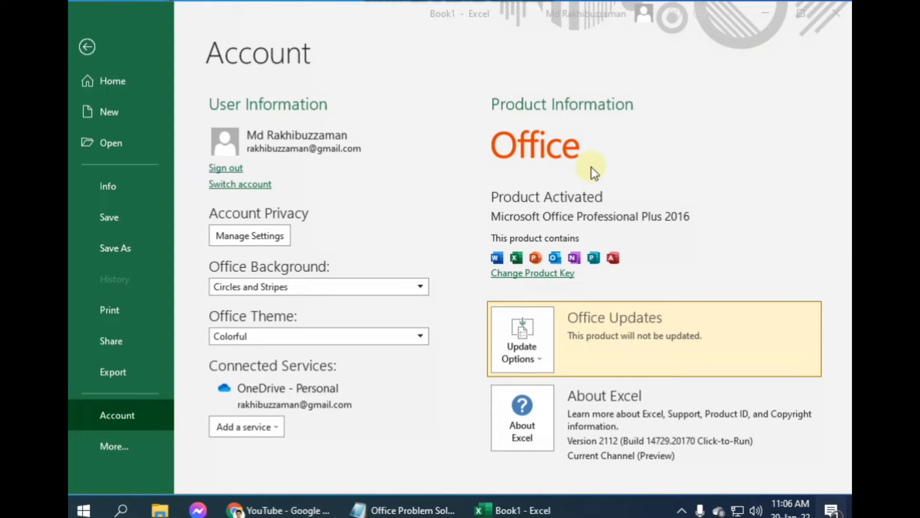
mouse_move(795, 121)
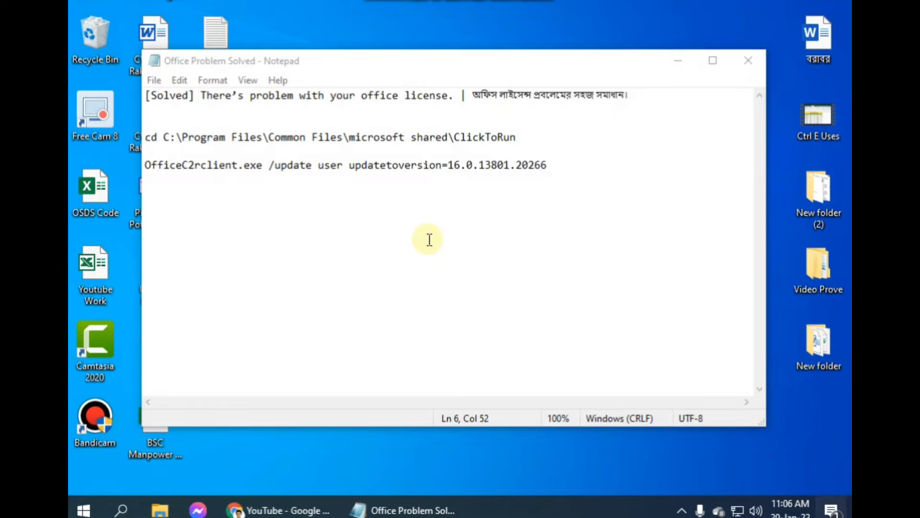
mouse_move(139, 486)
type("com")
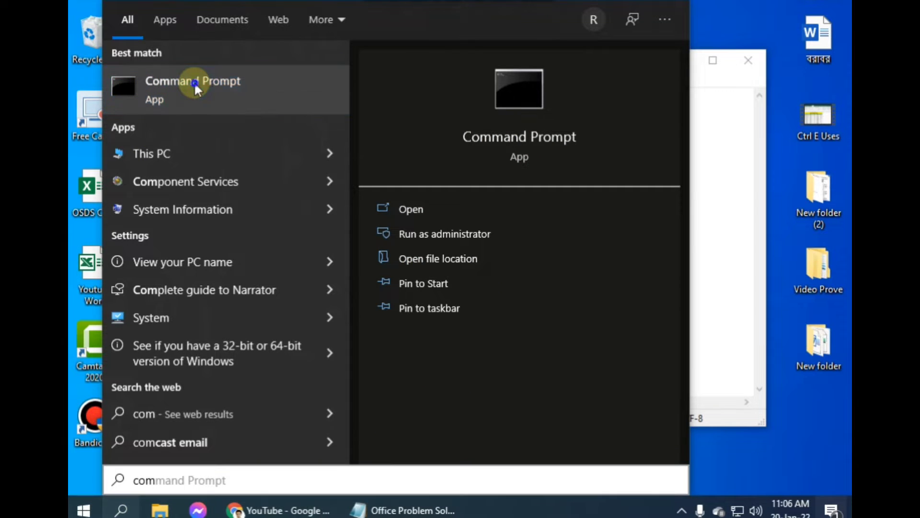
- Run Command Prompt as administrator to get an elevated system32 prompt
right_click(192, 89)
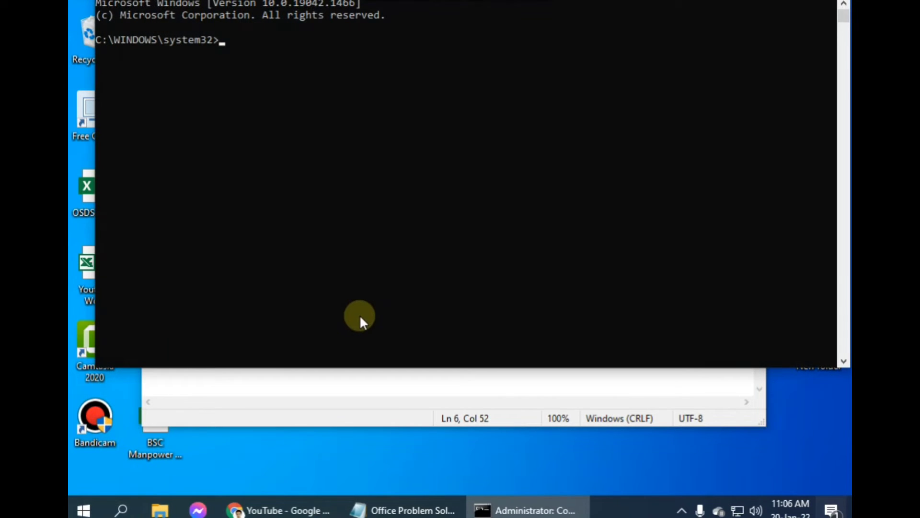
mouse_move(460, 20)
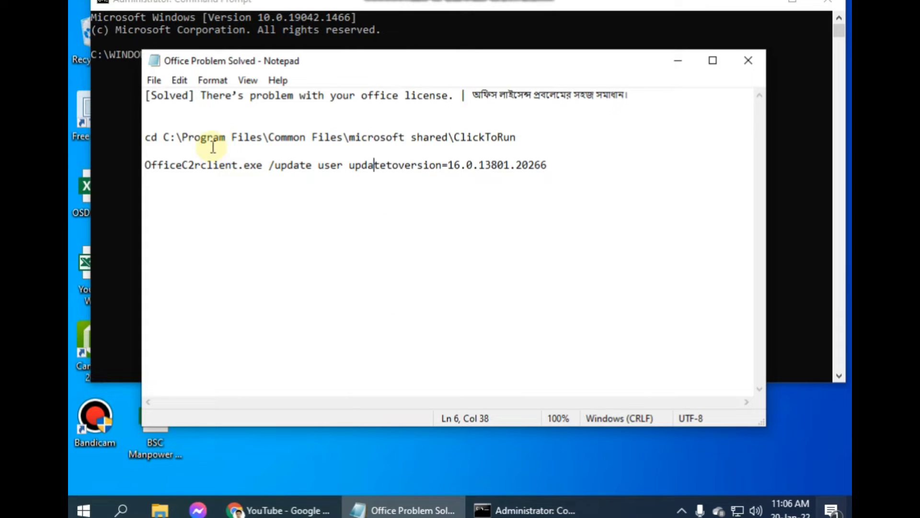
mouse_move(526, 135)
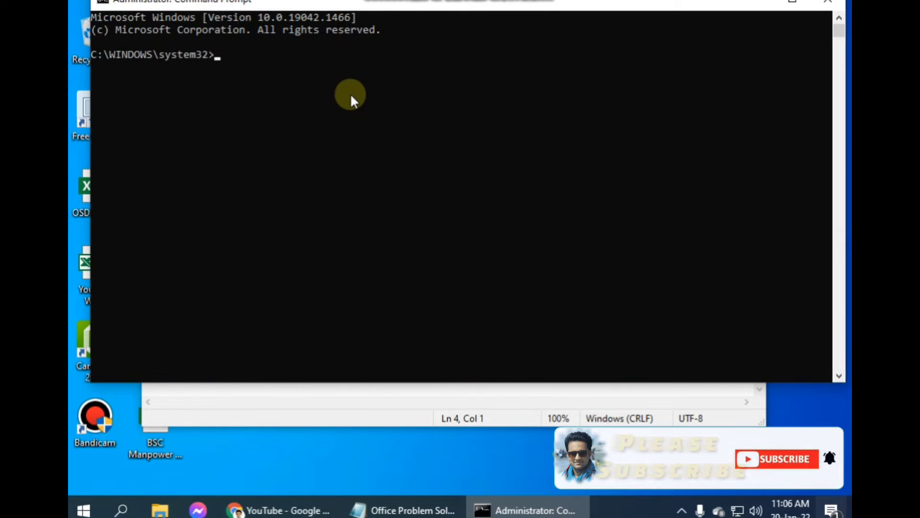
- Change directory to C:\Program Files\Common Files\microsoft shared\ClickToRun and run the rollback to 16.0.13801.20266
type("cd C:\\Program Files\\Common Files\\microsoft shared\\ClickToRun")
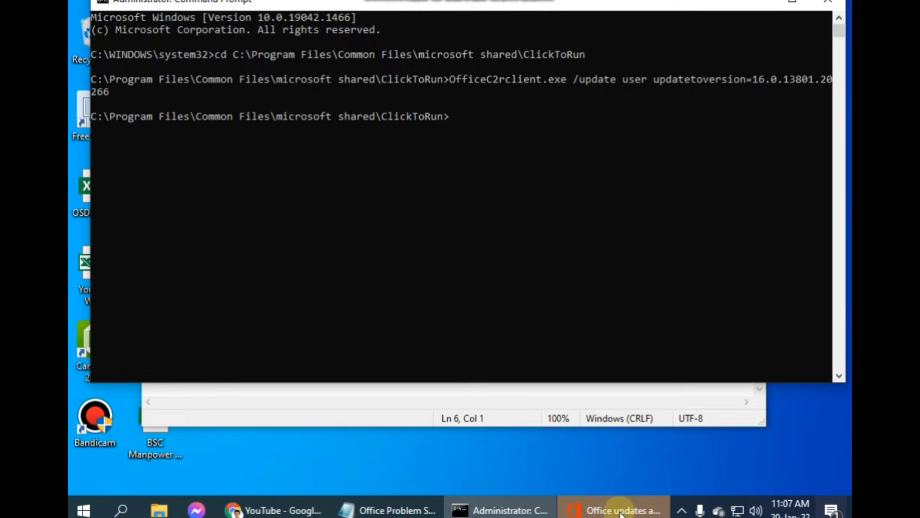
left_click(616, 510)
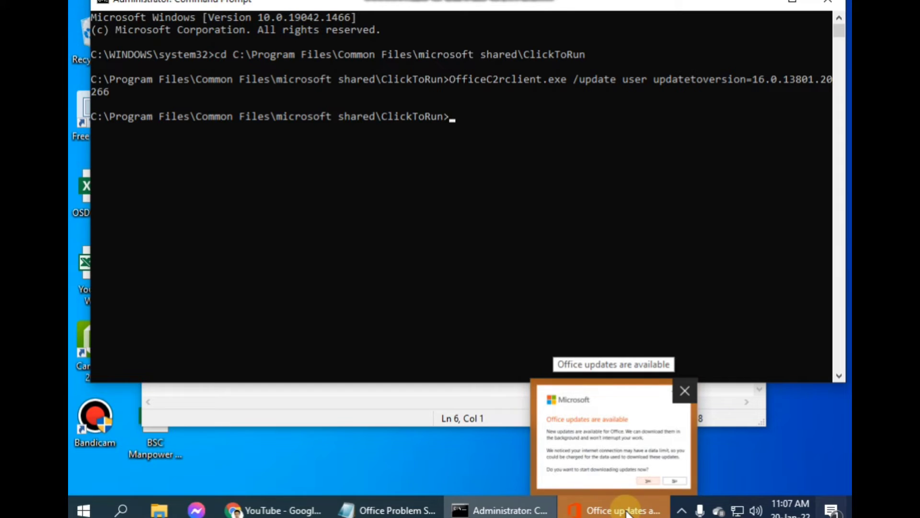
- Answer Yes to 'Office updates are available', let the earlier build install, and relaunch Excel
left_click(624, 509)
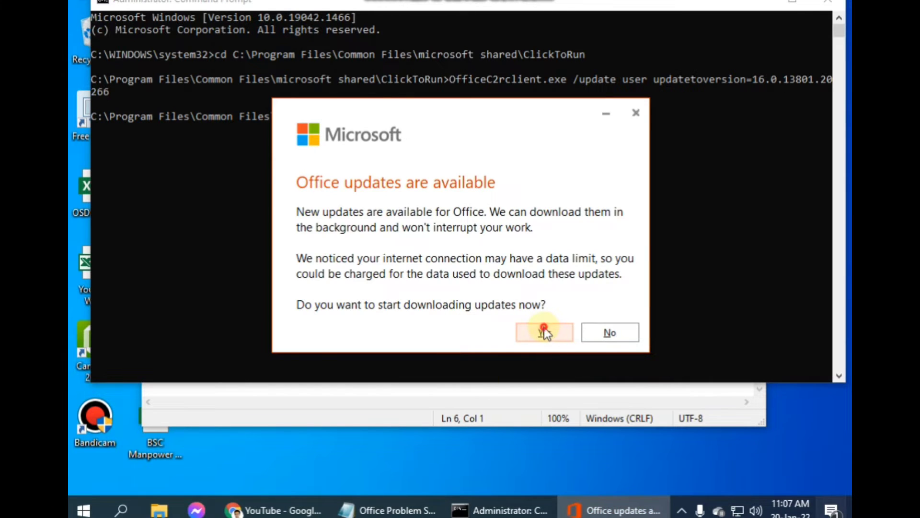
left_click(544, 333)
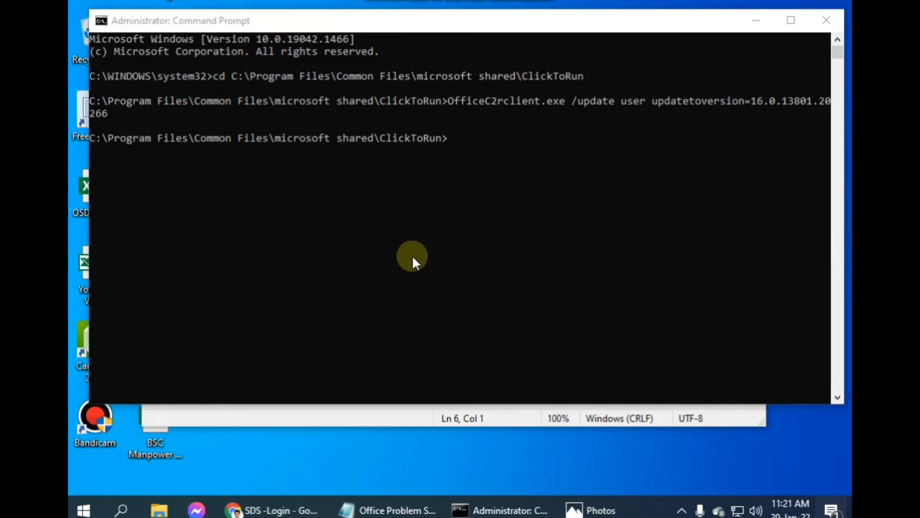
mouse_move(510, 355)
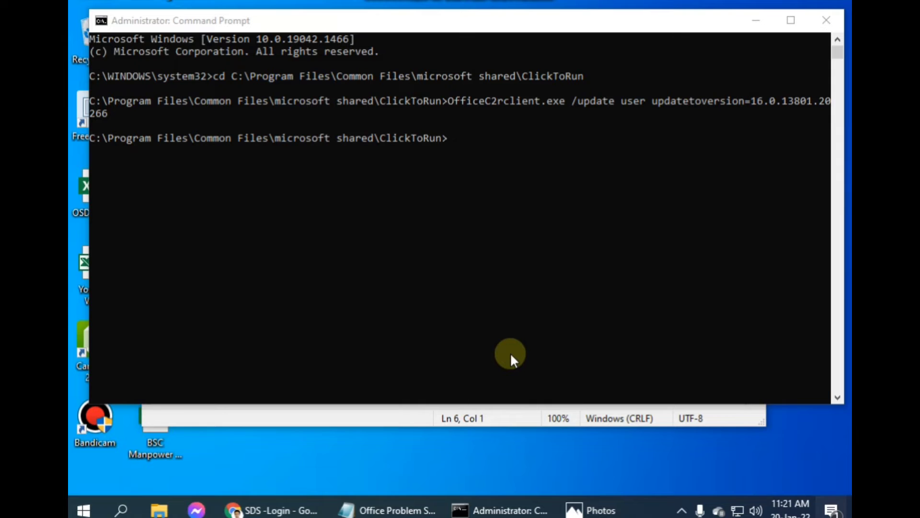
mouse_move(444, 199)
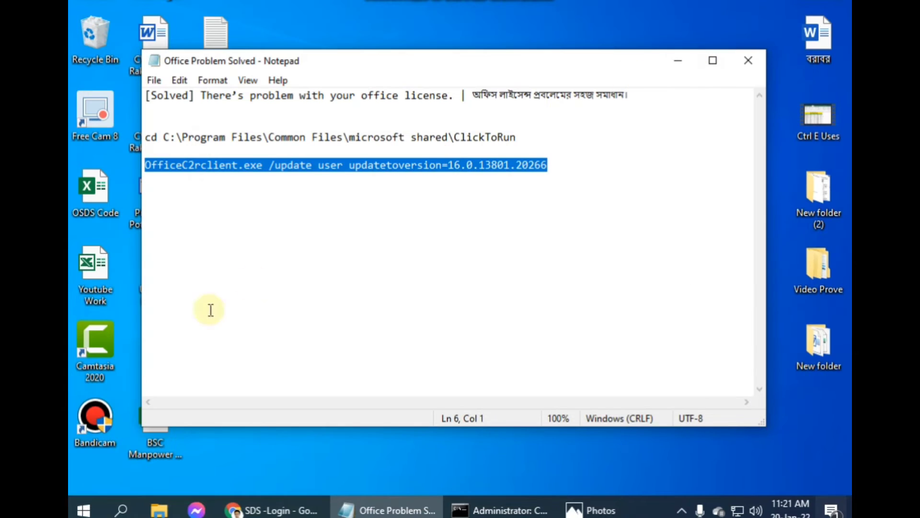
left_click(120, 509)
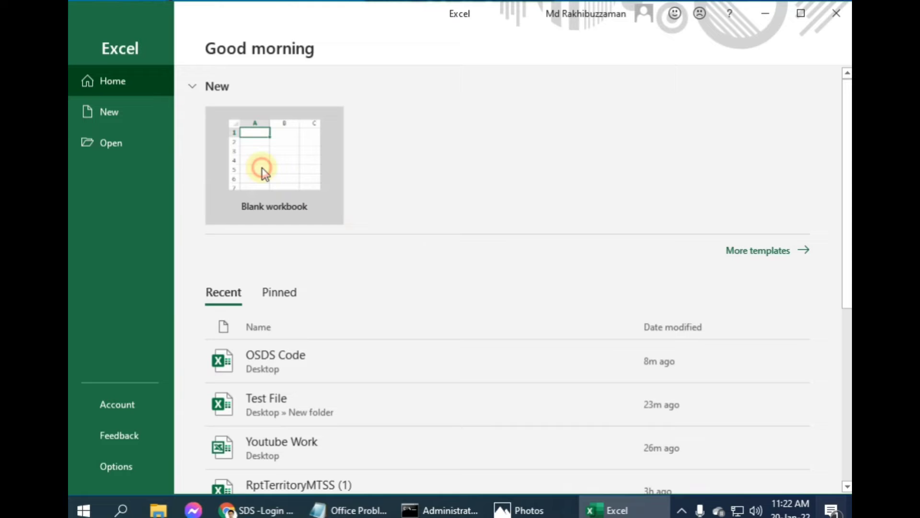
- Start a blank Book1 workbook and bring up the Backstage file overview
left_click(275, 167)
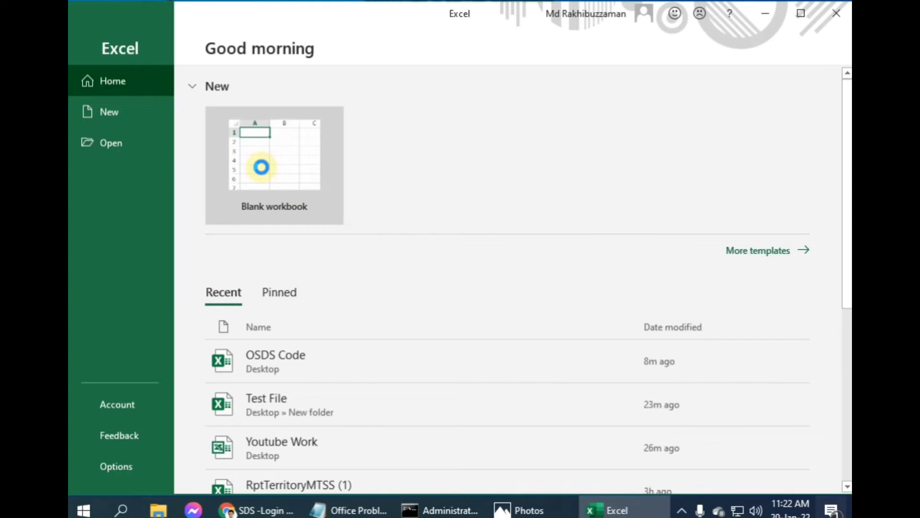
left_click(274, 153)
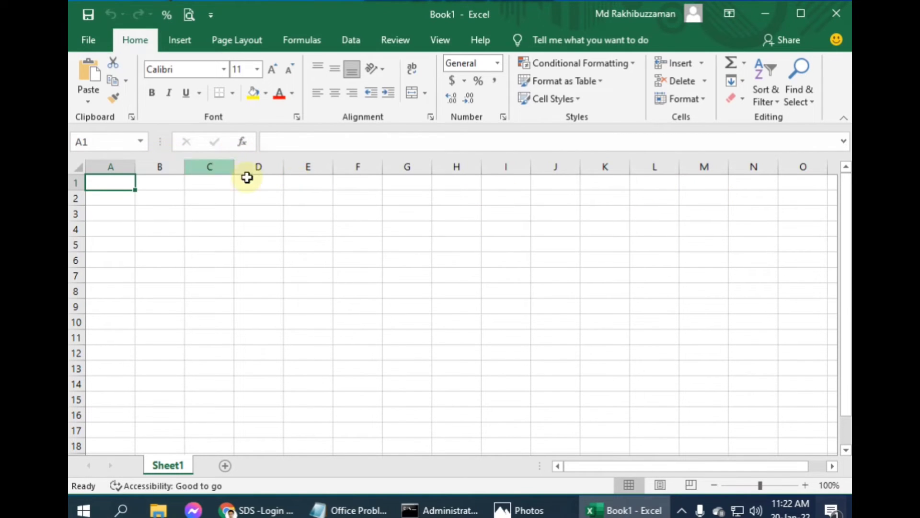
mouse_move(576, 242)
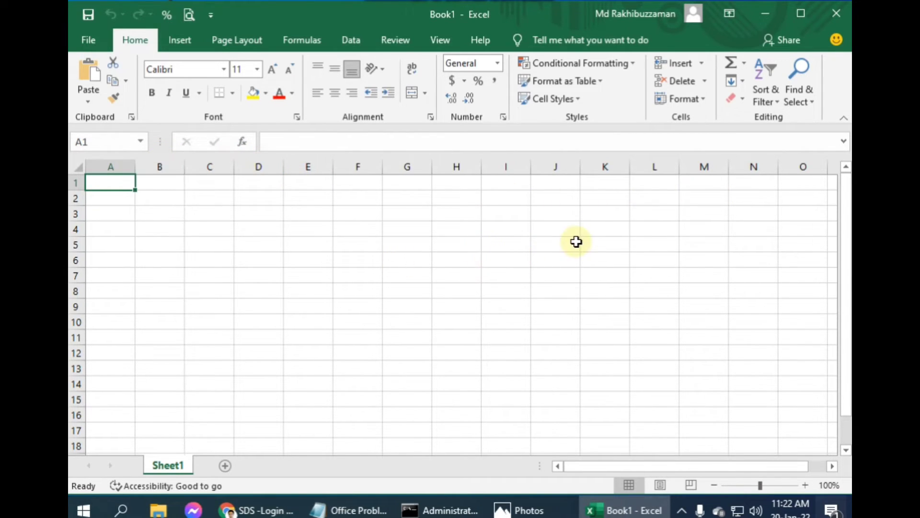
mouse_move(89, 40)
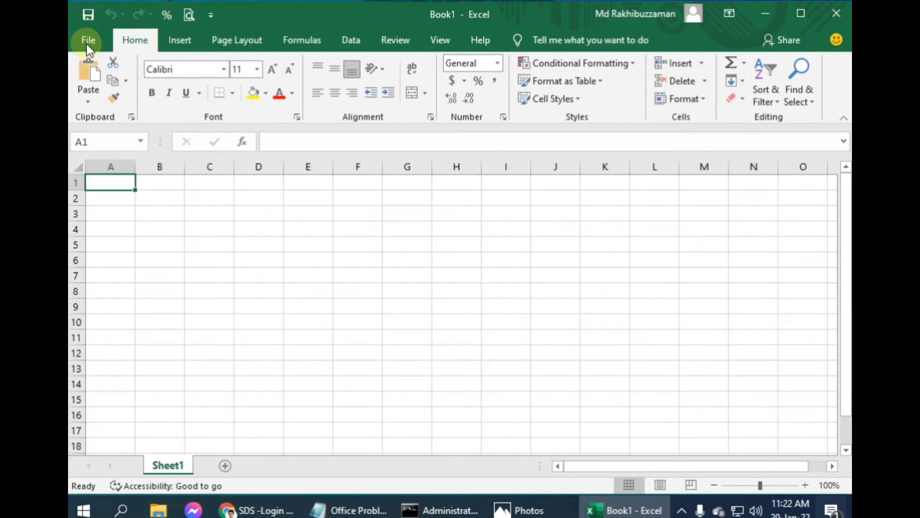
left_click(89, 41)
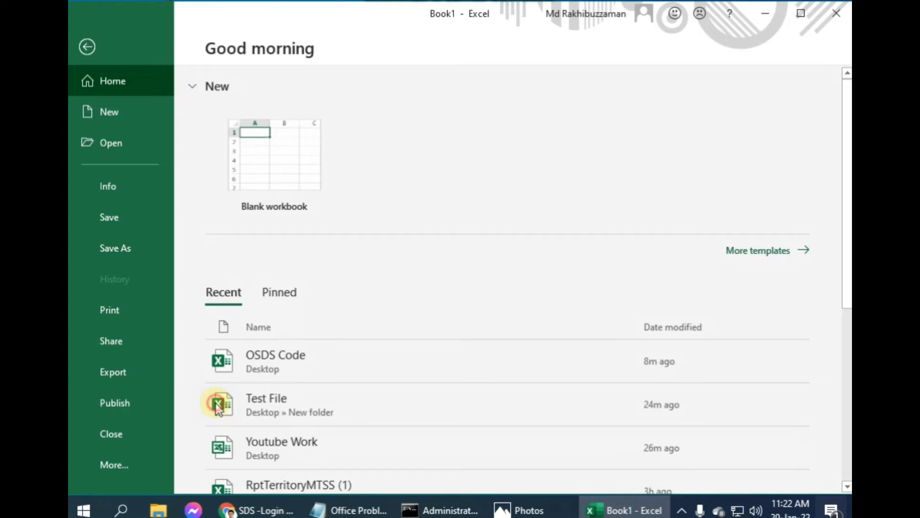
- Show the Account page and highlight the rolled-back Version 2102, Build 13801.20266
left_click(116, 415)
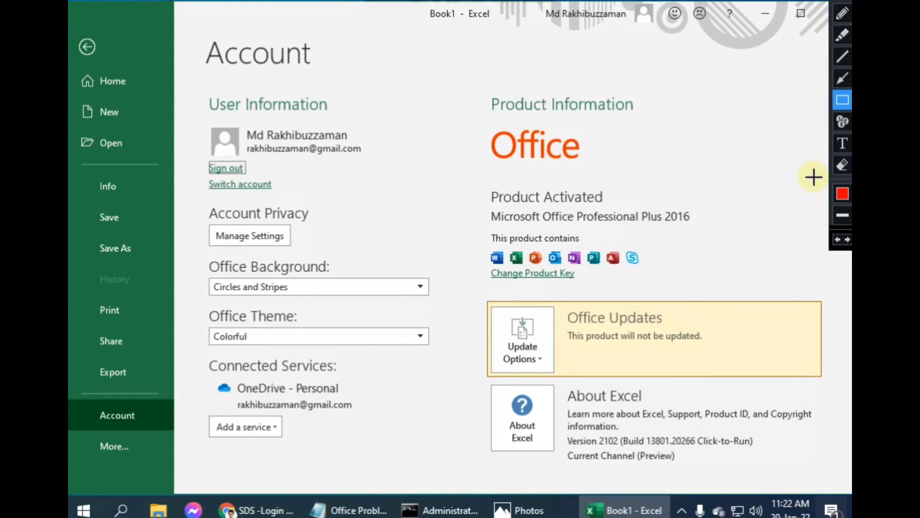
mouse_move(567, 435)
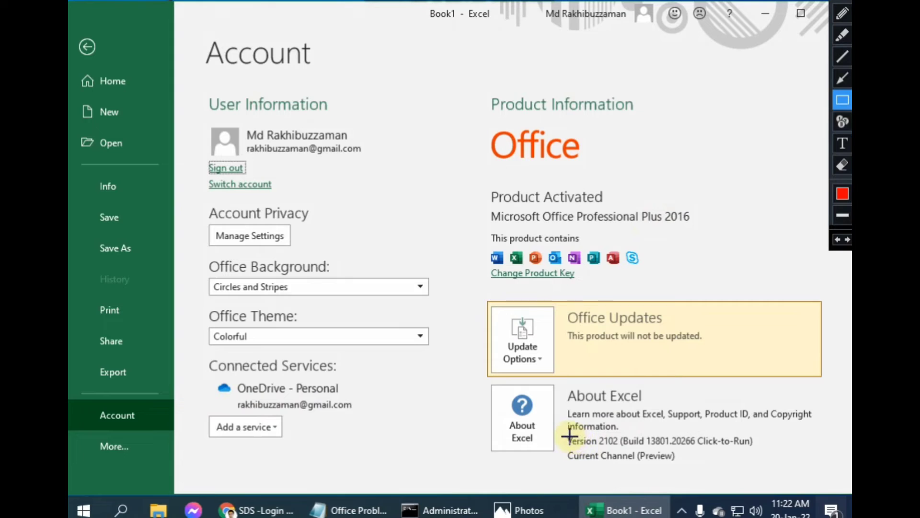
left_click_drag(567, 435, 760, 467)
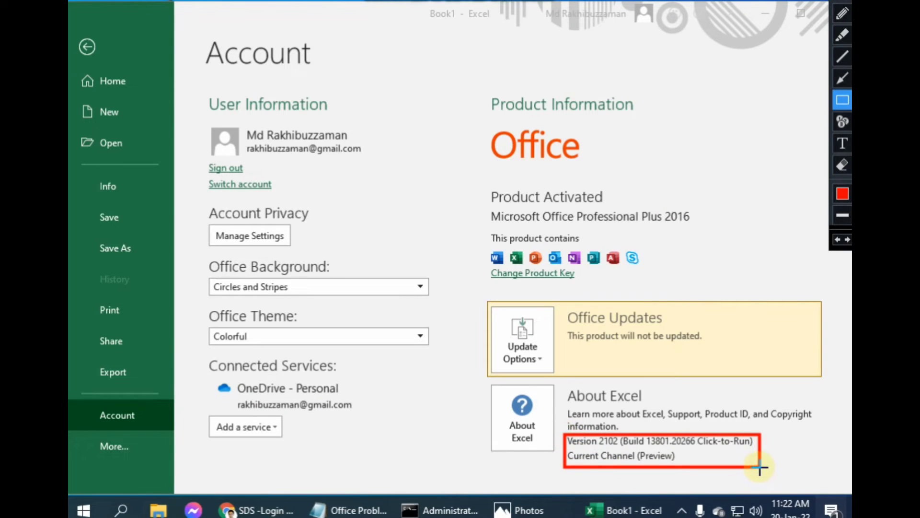
mouse_move(616, 457)
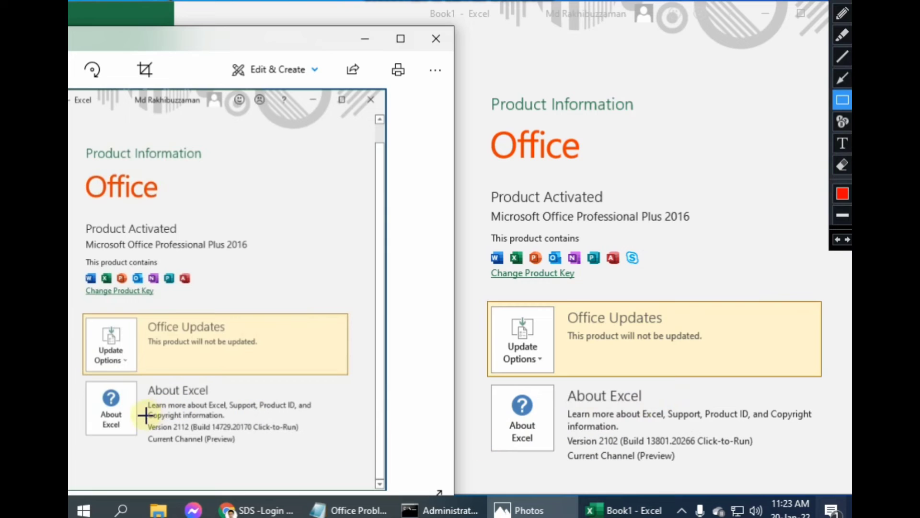
- Mark the old 2112 and new 2102 build numbers side by side and dismiss the Updates were installed notice
left_click_drag(146, 415, 310, 453)
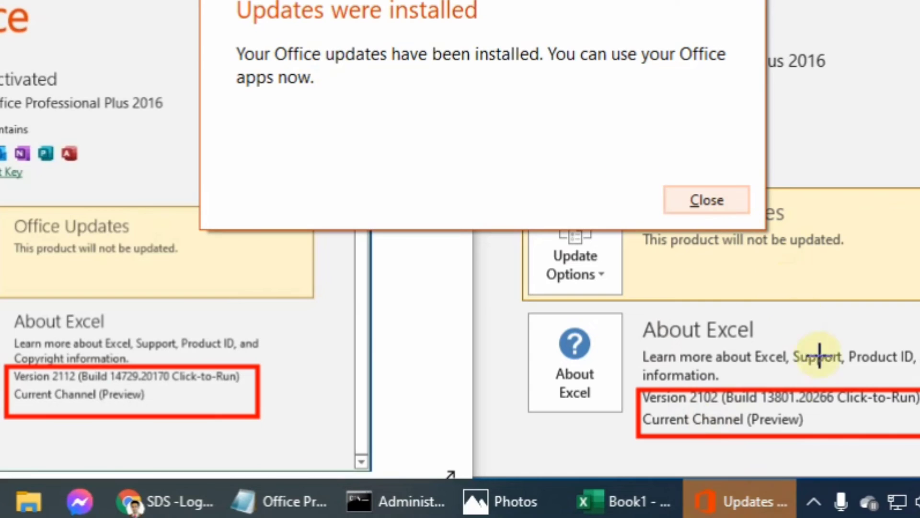
mouse_move(837, 434)
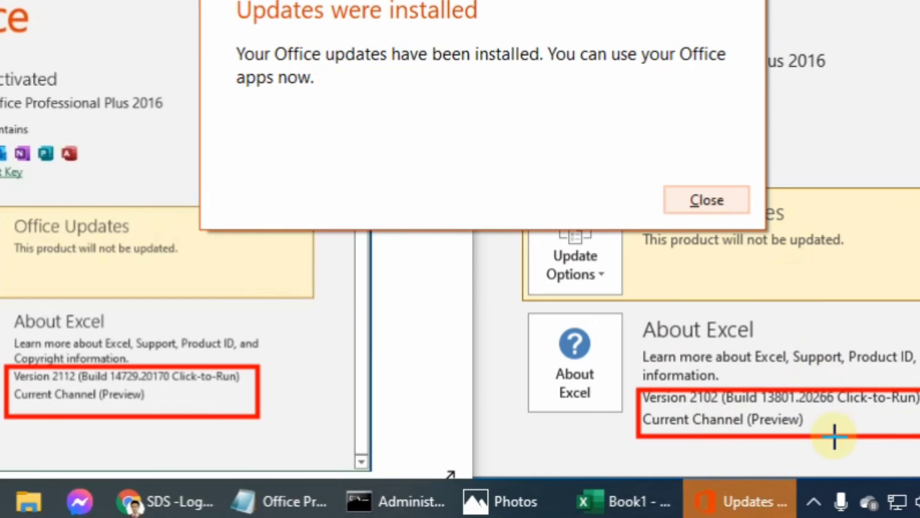
mouse_move(392, 42)
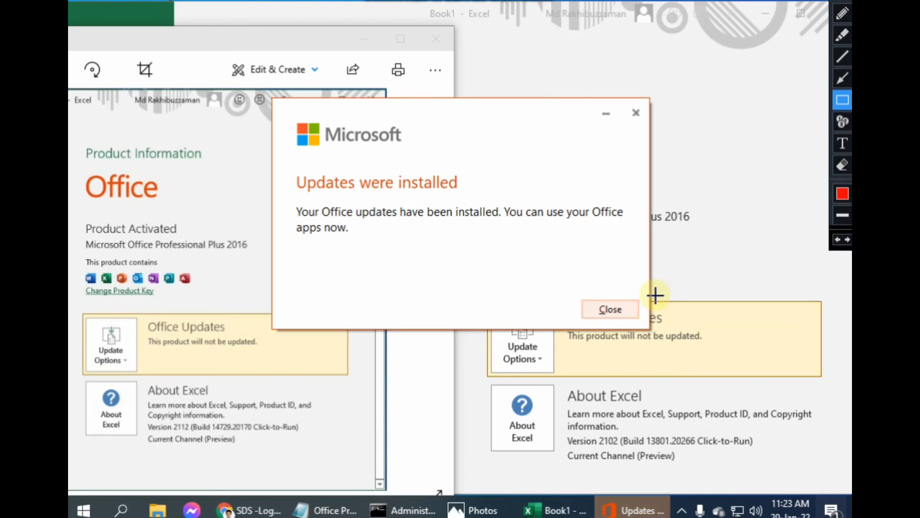
mouse_move(737, 169)
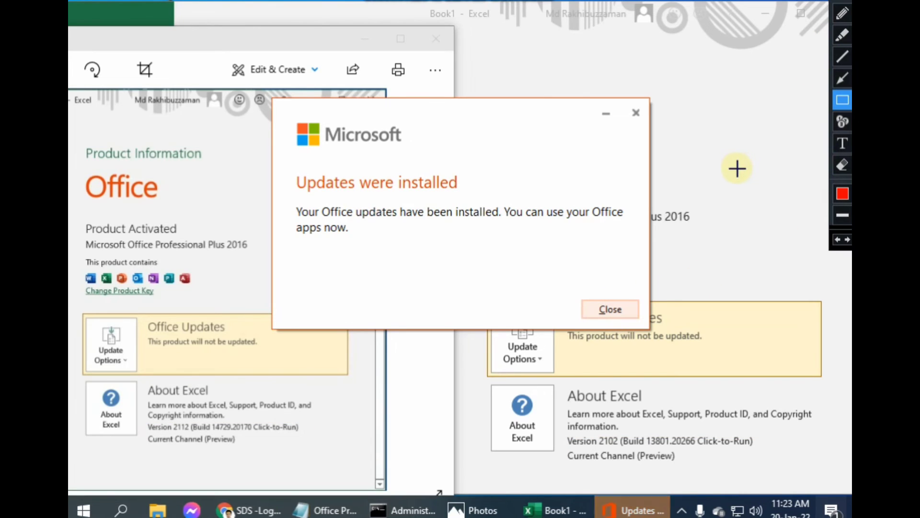
left_click(610, 310)
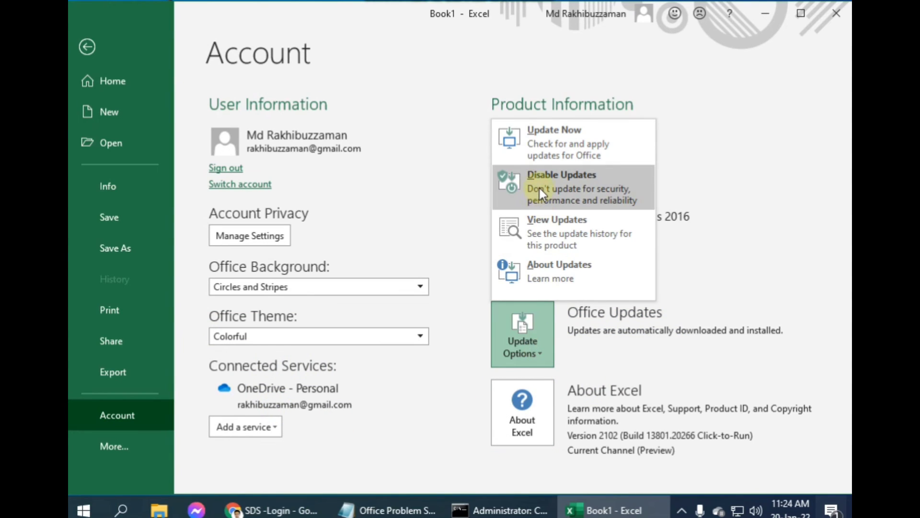
mouse_move(565, 202)
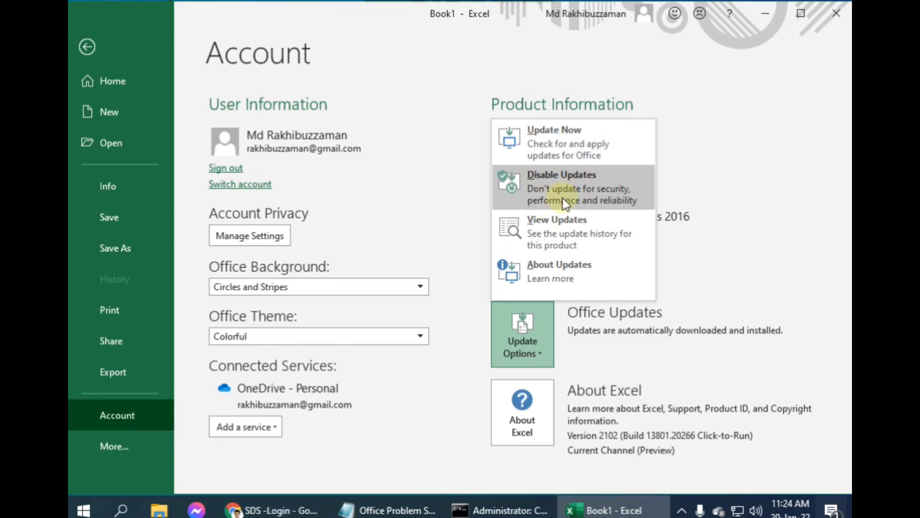
- Choose Disable Updates under Update Options and close Excel
left_click(521, 333)
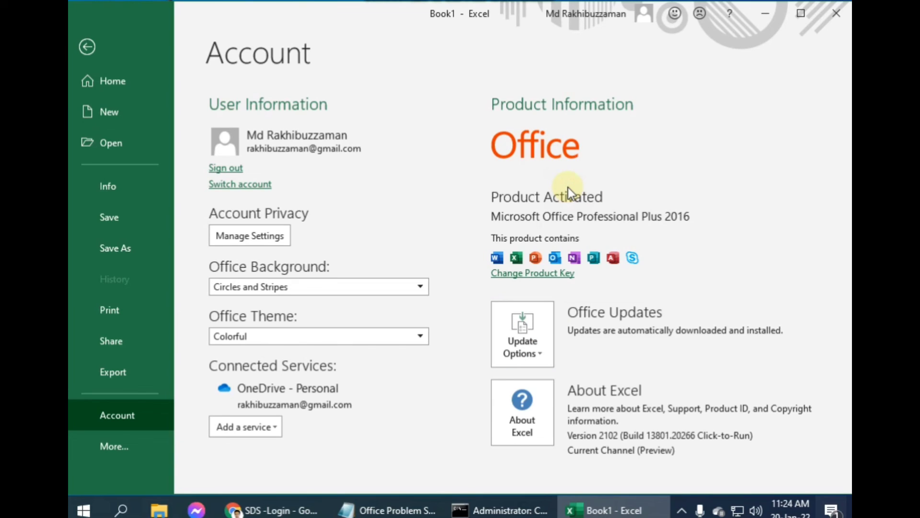
mouse_move(372, 328)
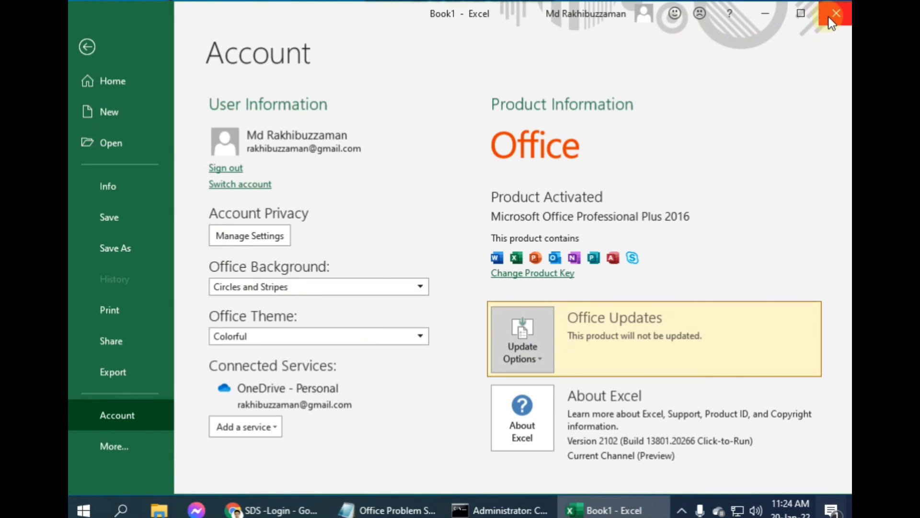
left_click(836, 13)
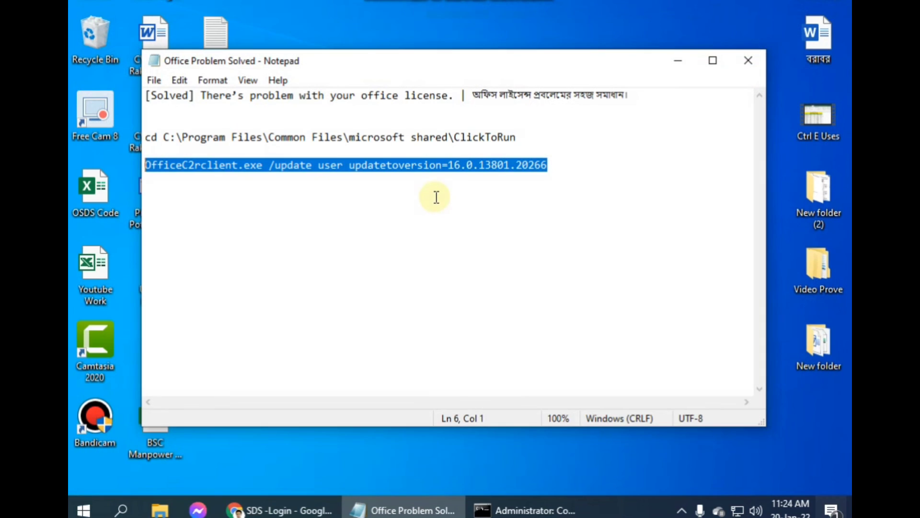